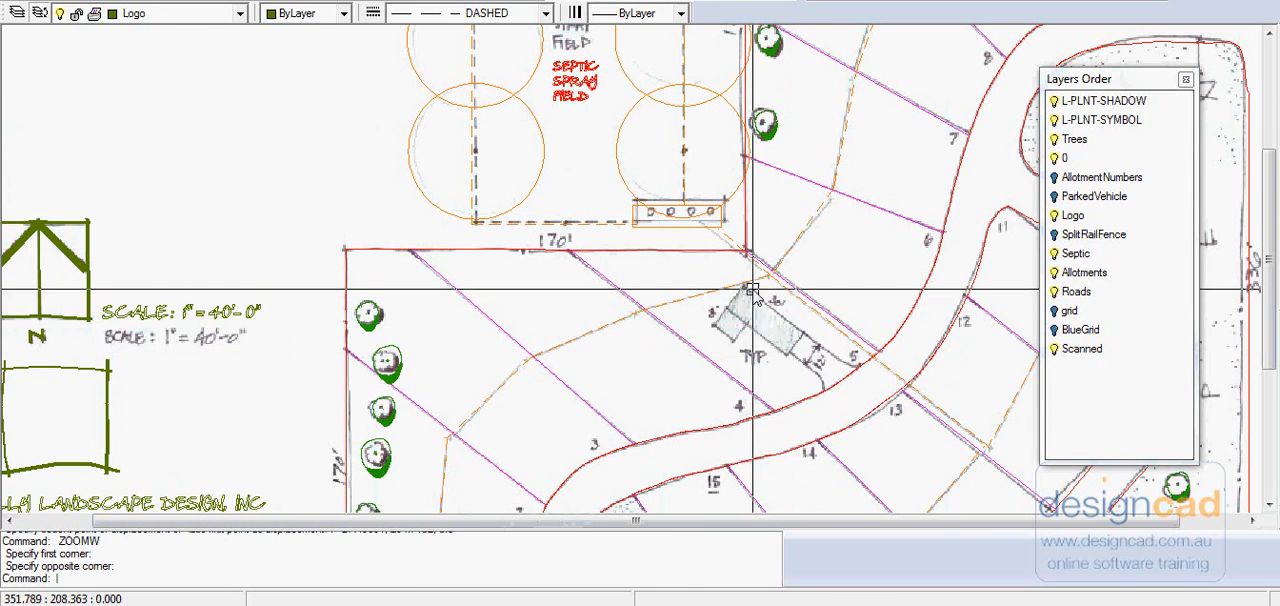
mouse_move(765, 313)
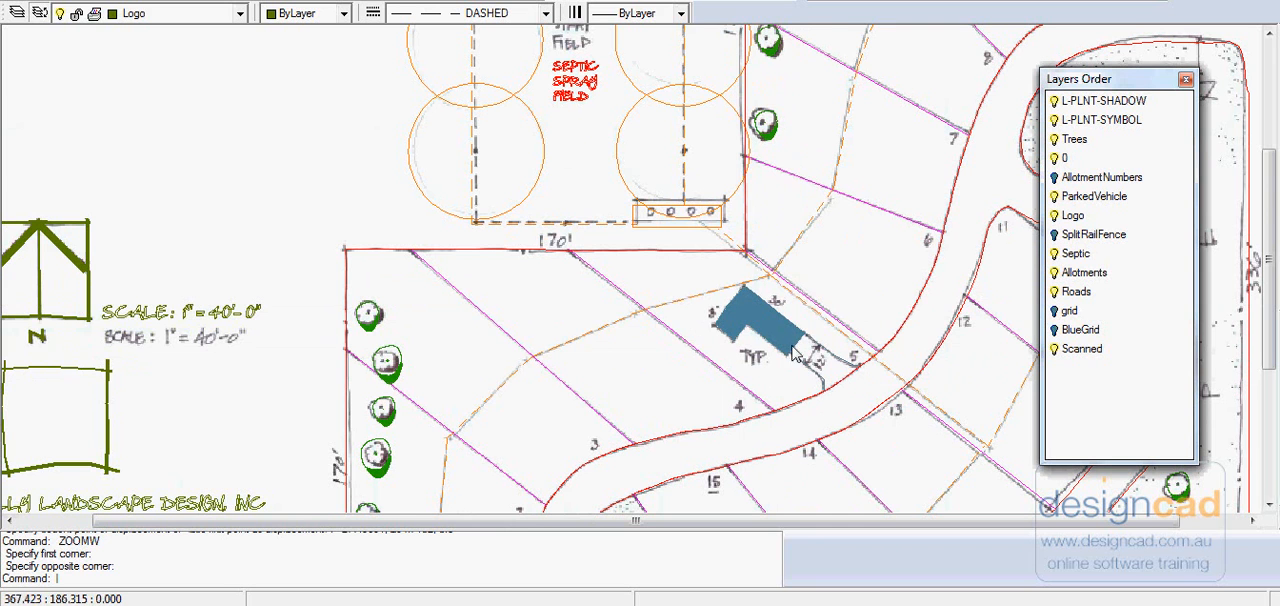
mouse_move(768, 330)
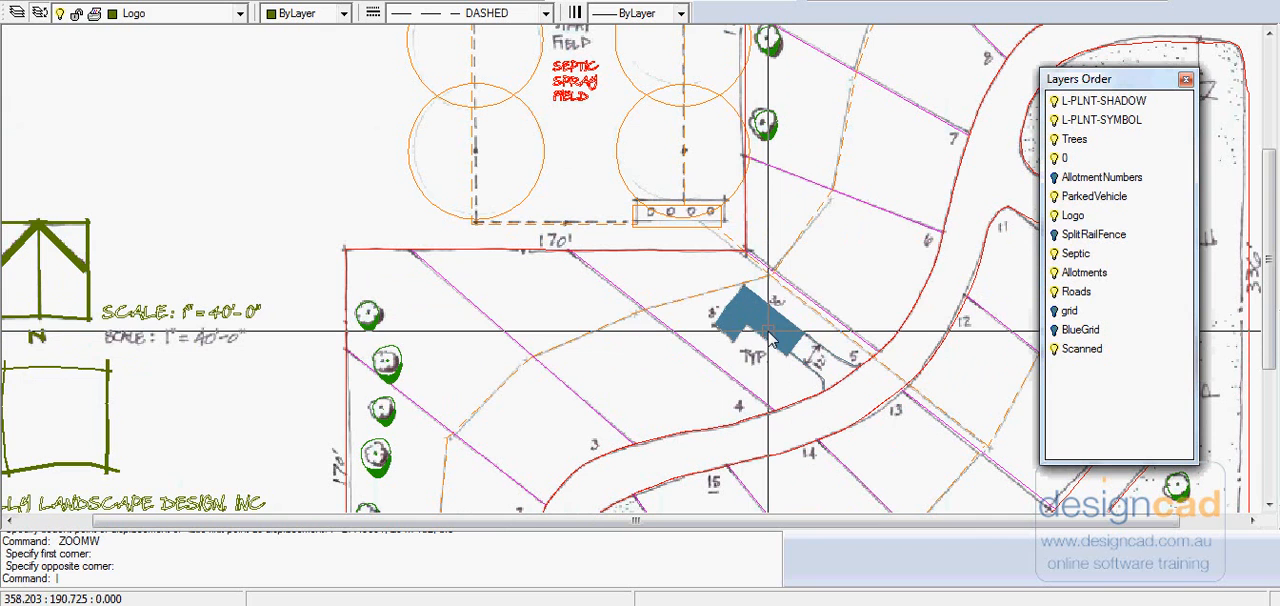
mouse_move(704, 350)
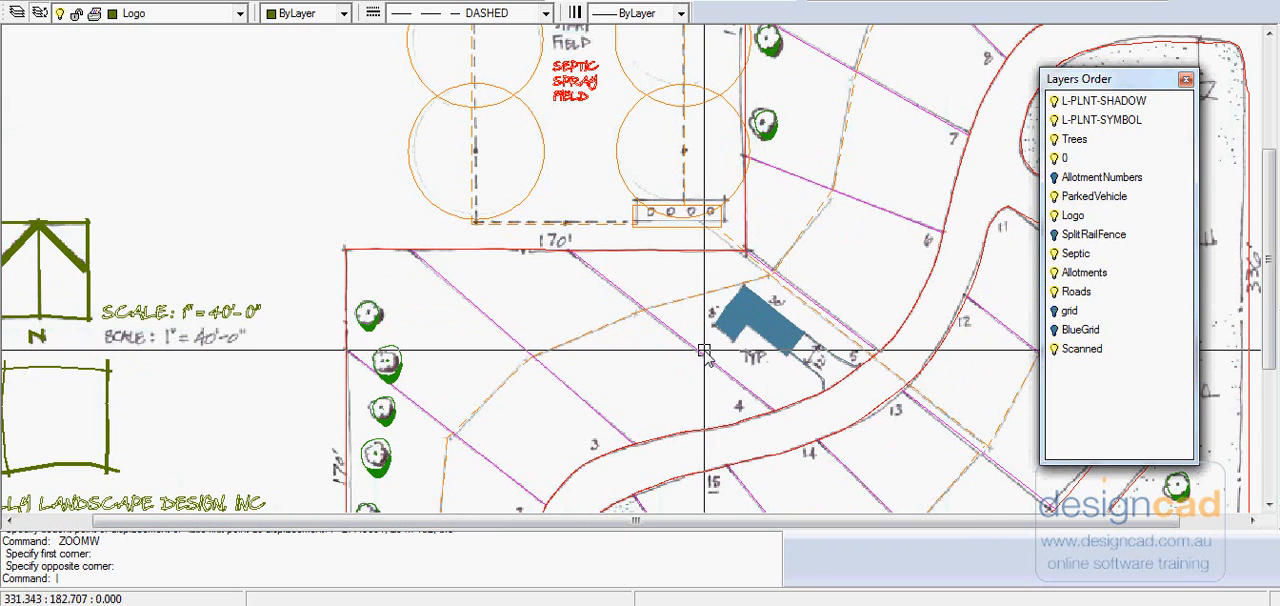
mouse_move(1018, 268)
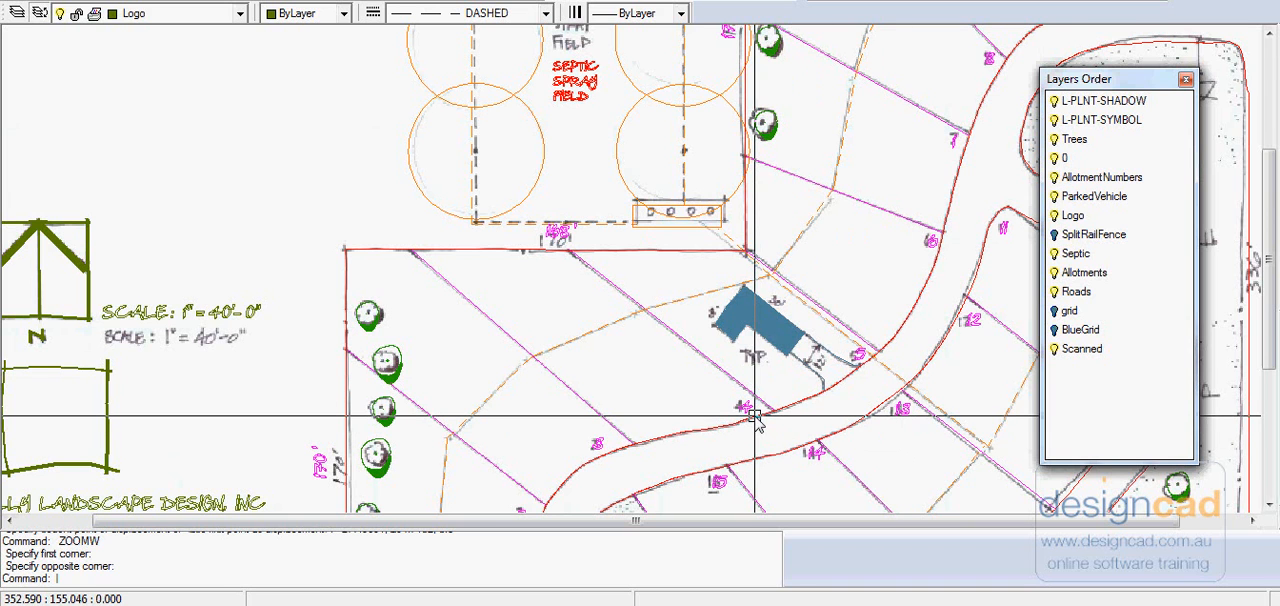
mouse_move(1172, 360)
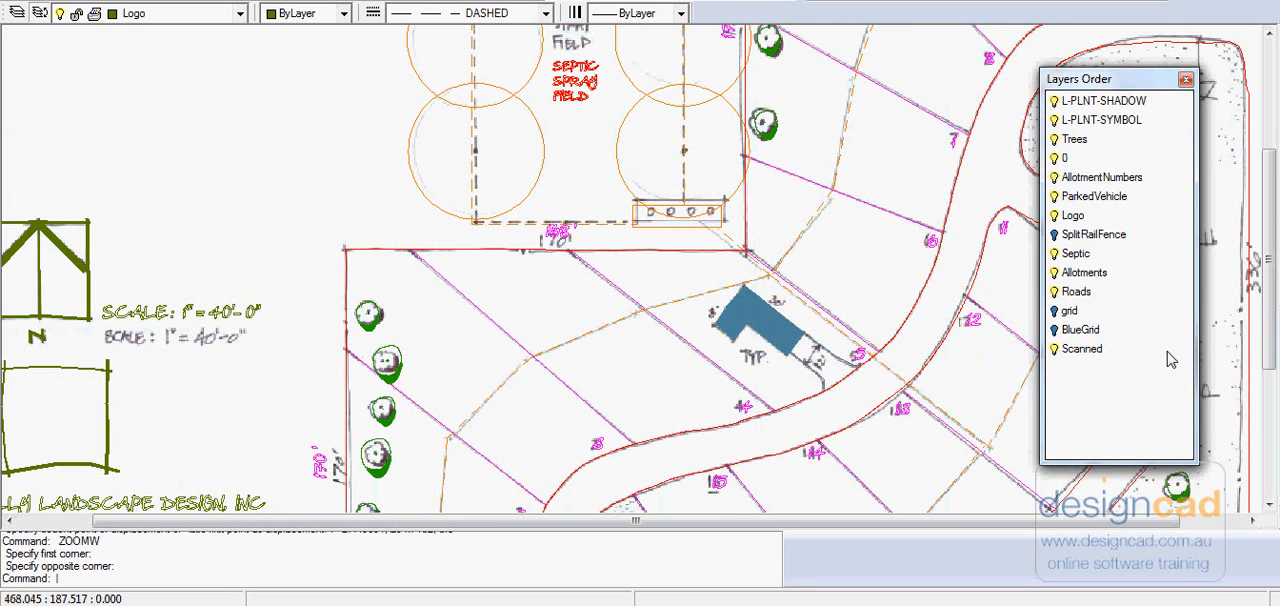
mouse_move(1130, 248)
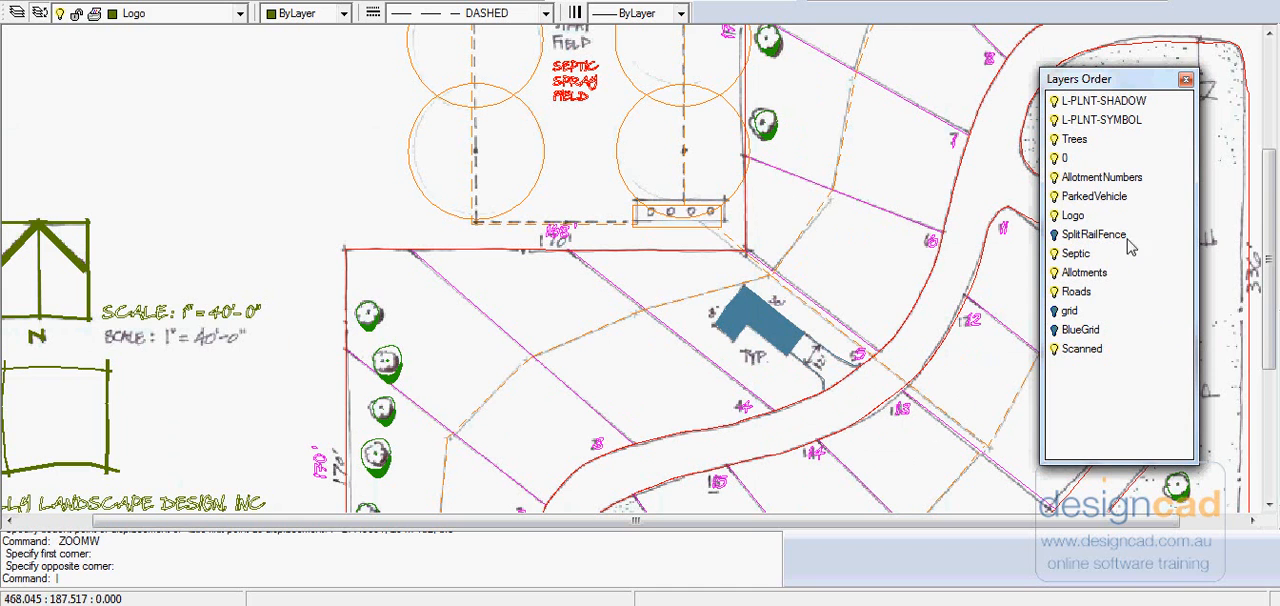
Turn on the AllotmentNumbers layer to show the magenta lot numbers
click(1053, 139)
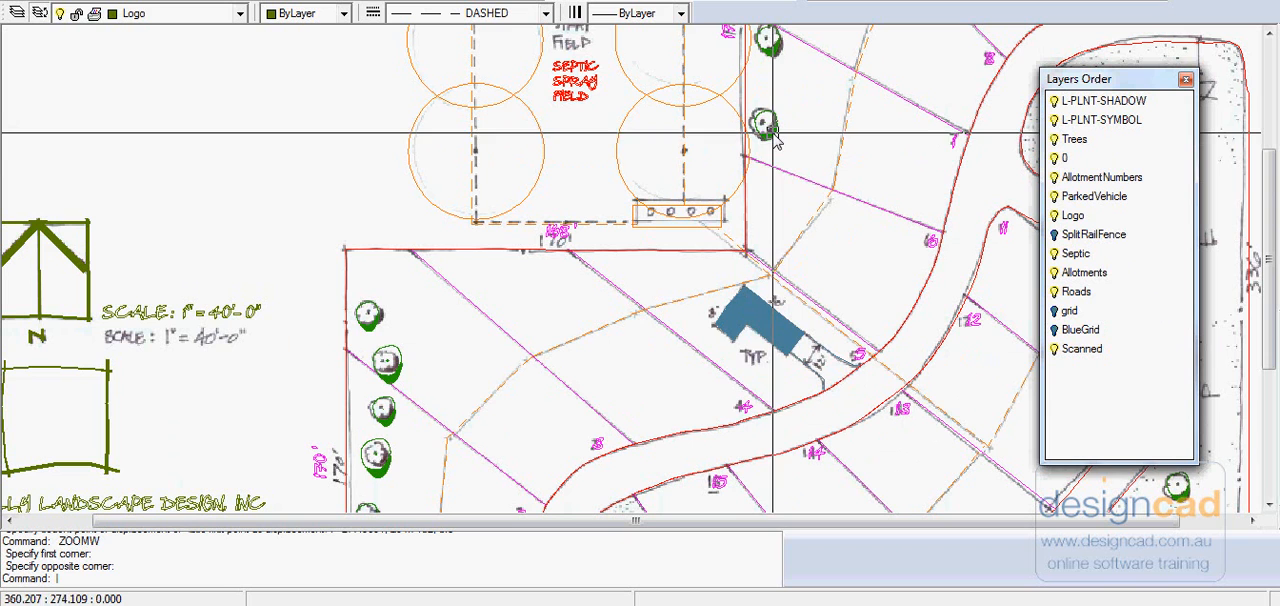
mouse_move(390, 353)
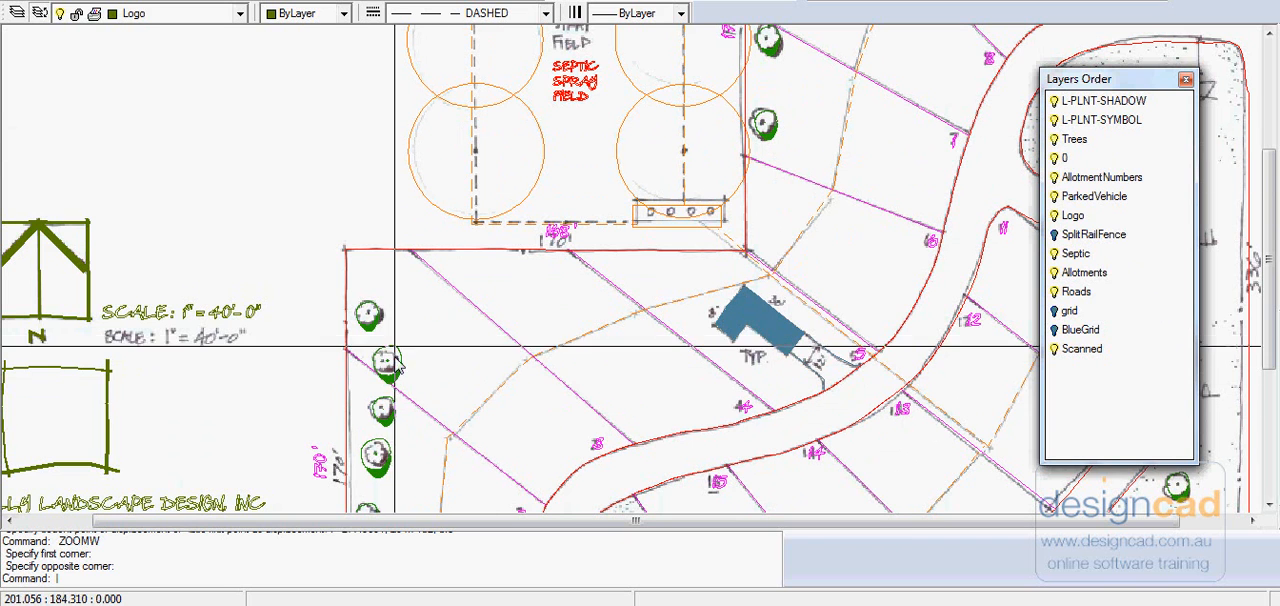
mouse_move(1085, 128)
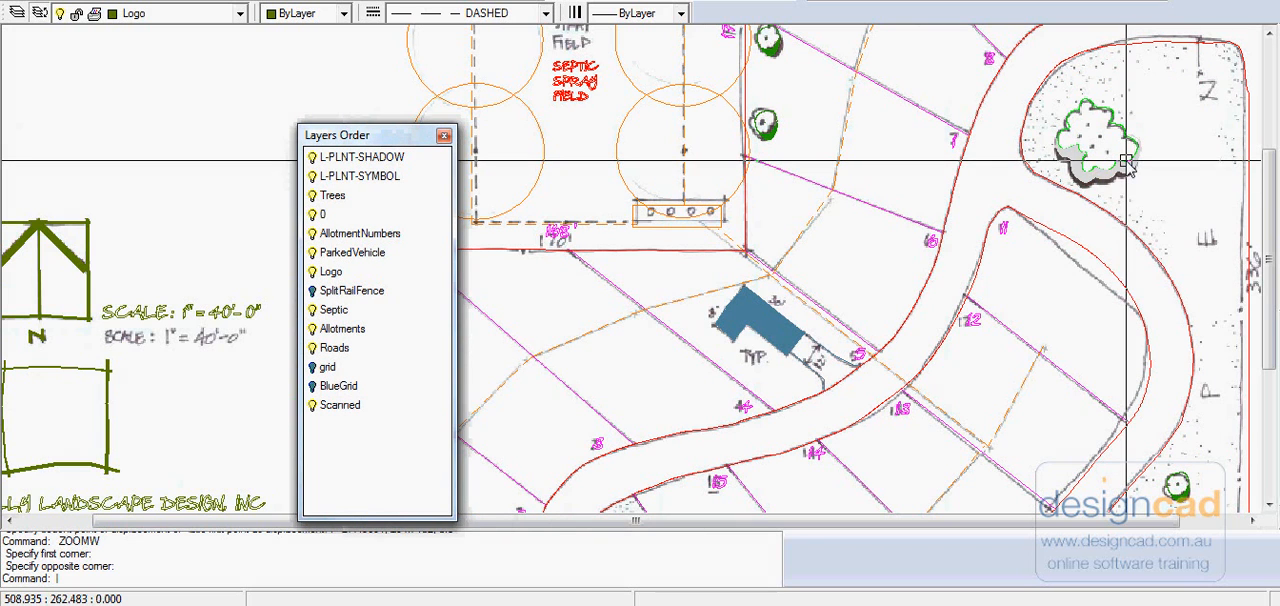
Copy the tree symbol and place the copy lower inside the road loop
click(1090, 145)
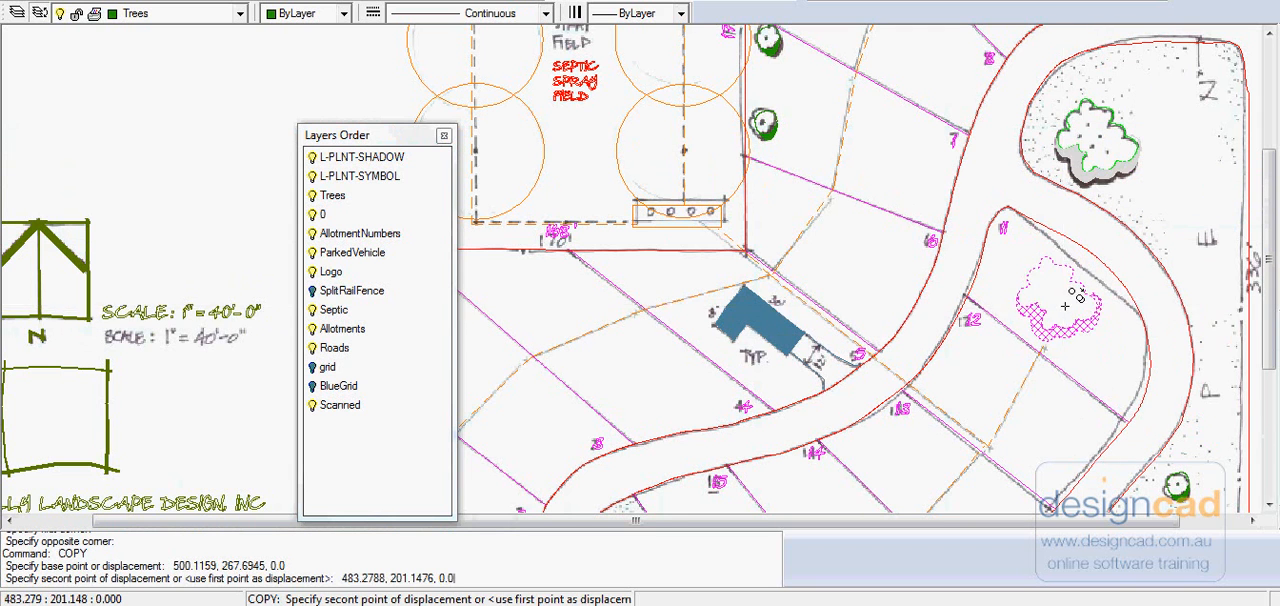
click(1078, 315)
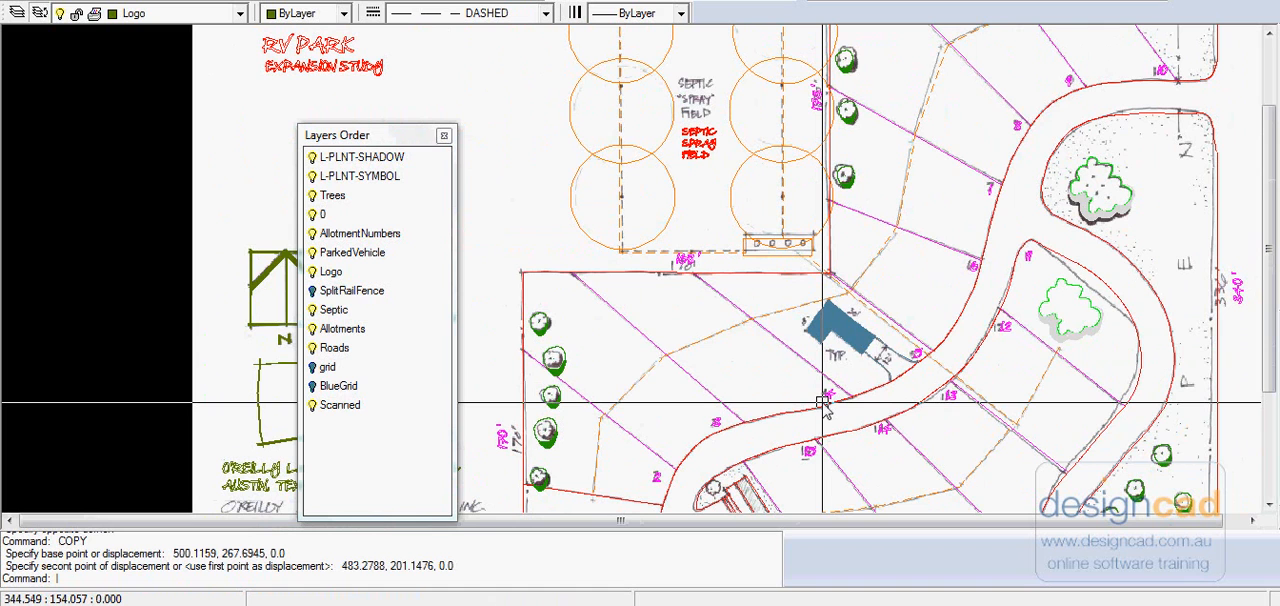
mouse_move(823, 406)
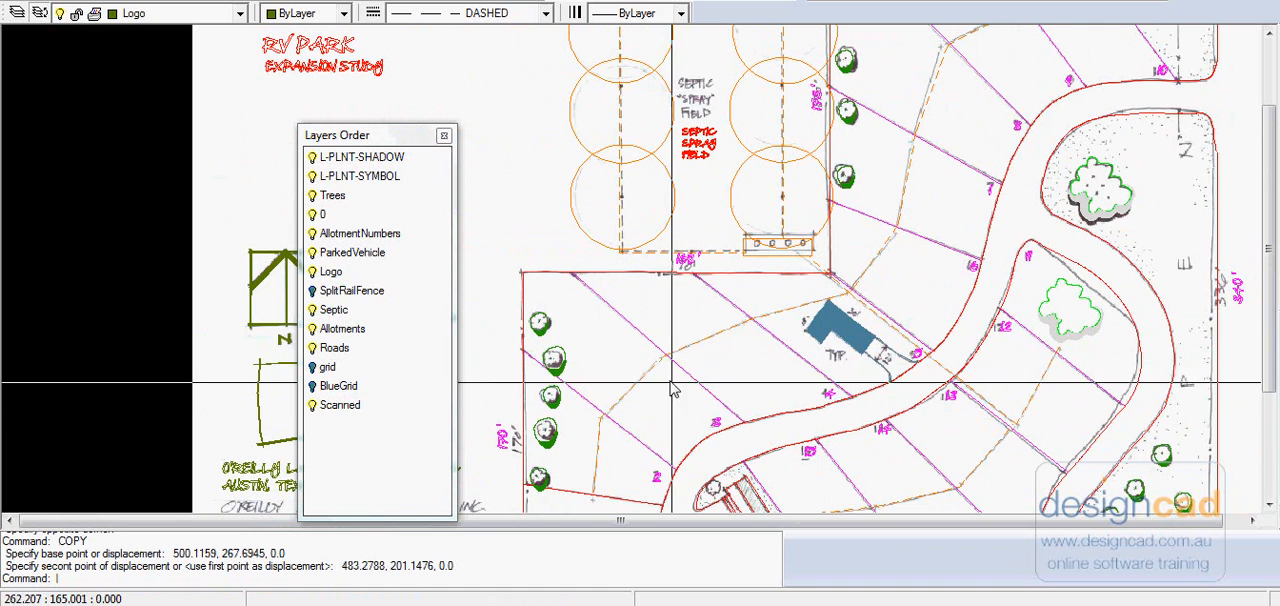
mouse_move(665, 410)
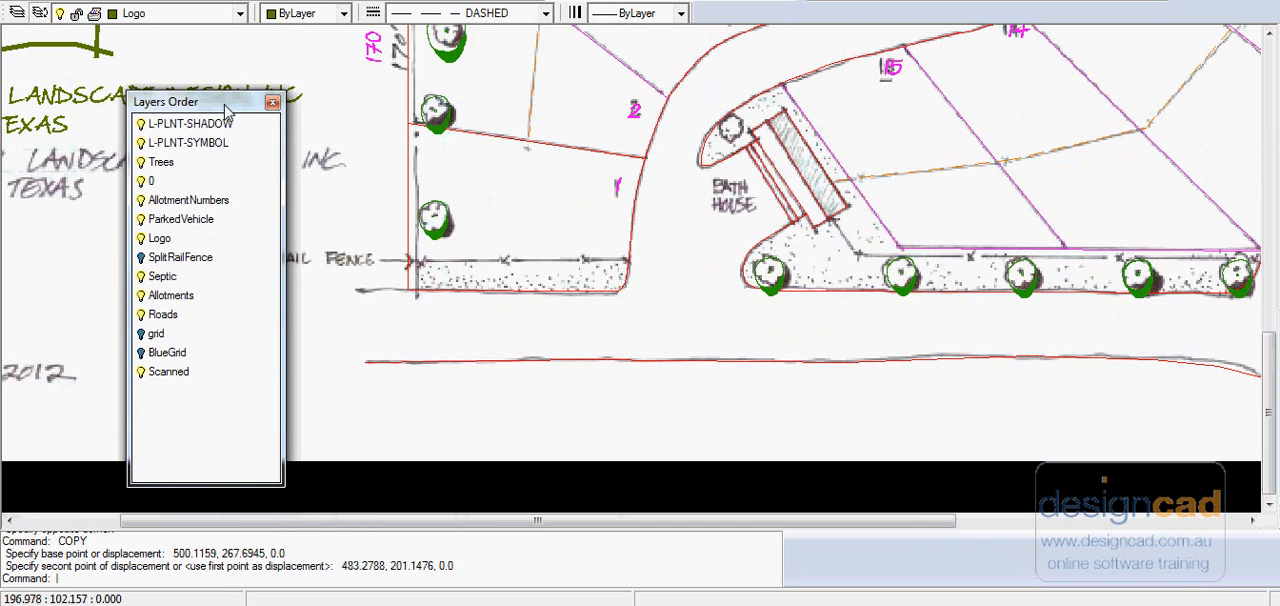
Move the layers list aside to reach the layer controls
drag(205, 101, 110, 70)
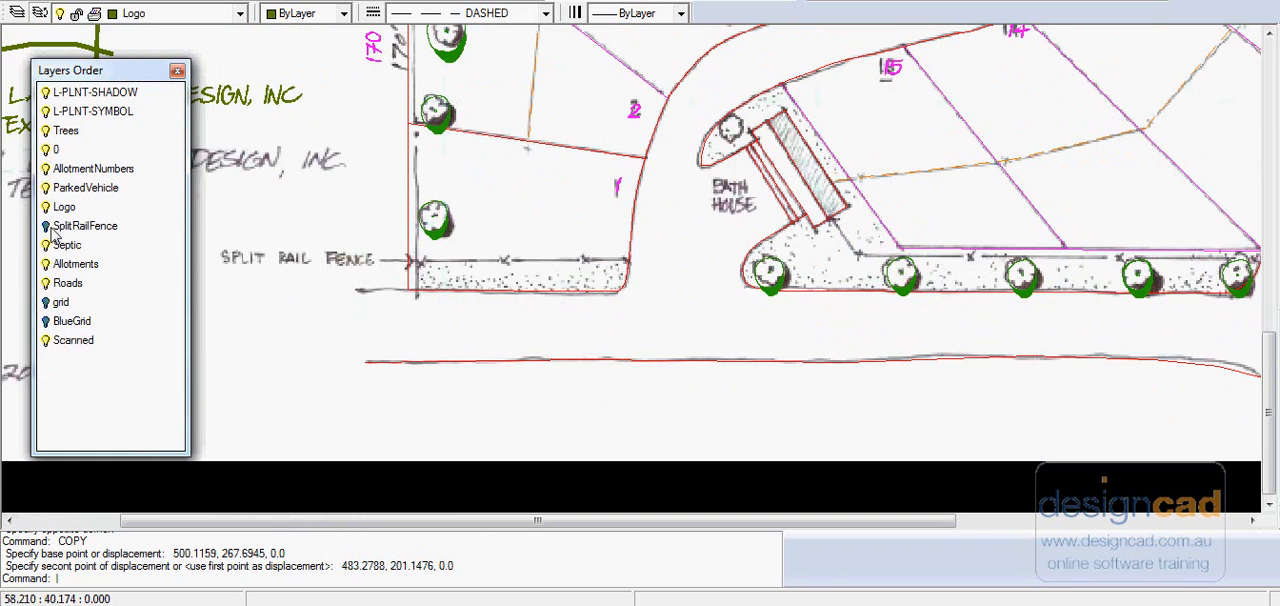
mouse_move(427, 398)
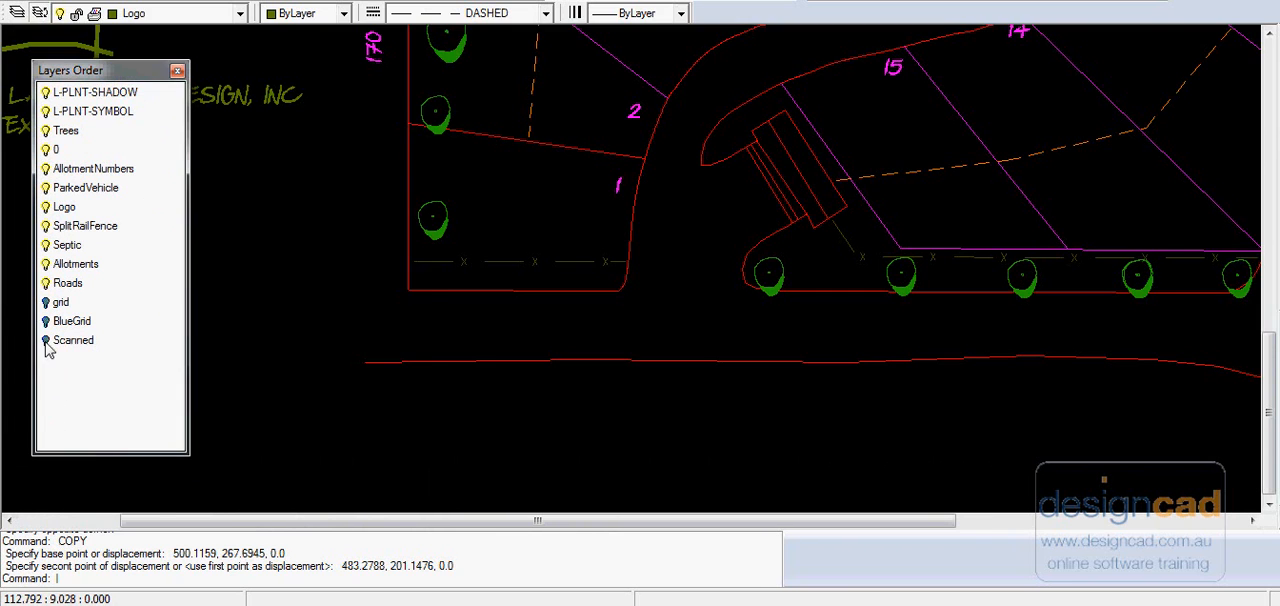
mouse_move(588, 267)
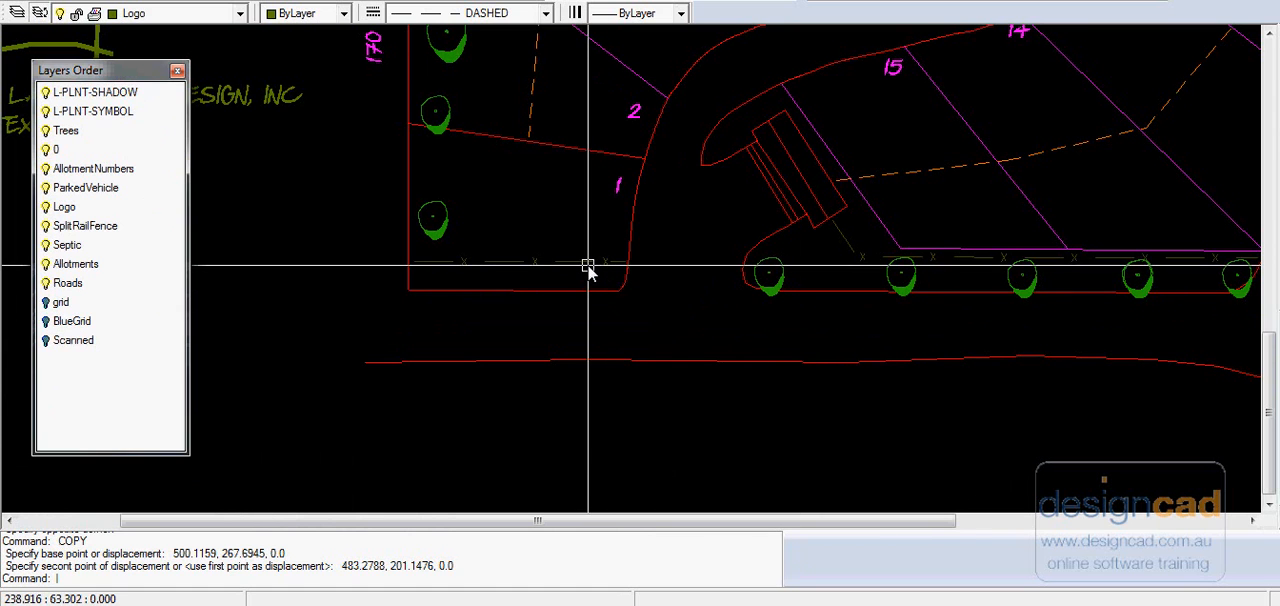
mouse_move(490, 270)
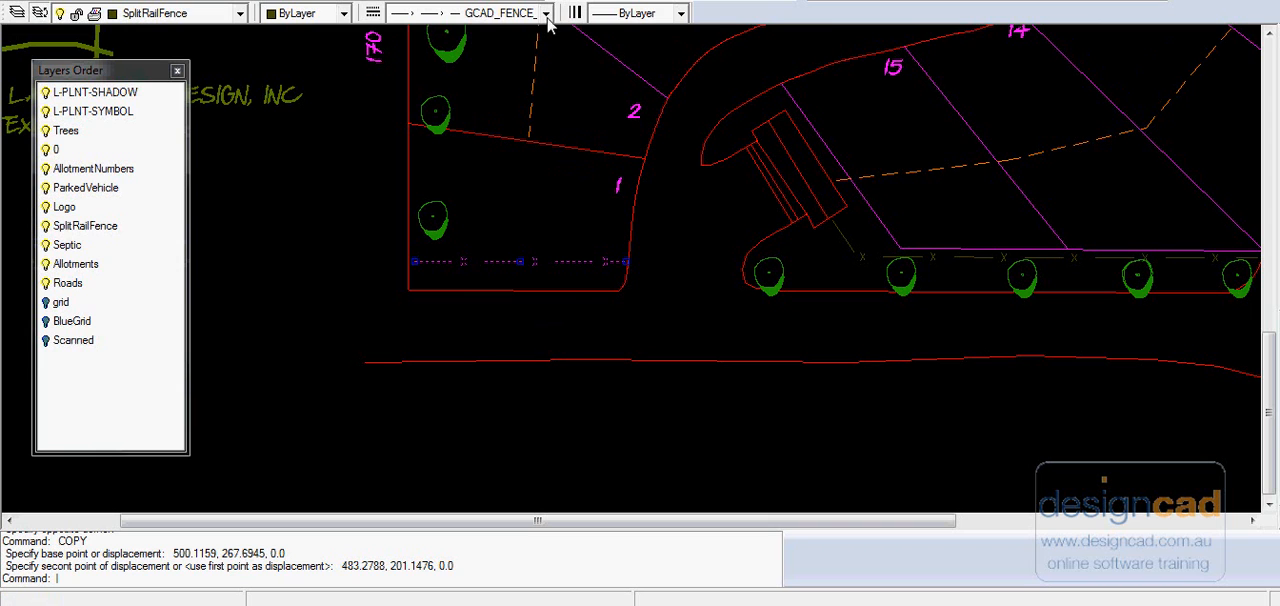
mouse_move(503, 380)
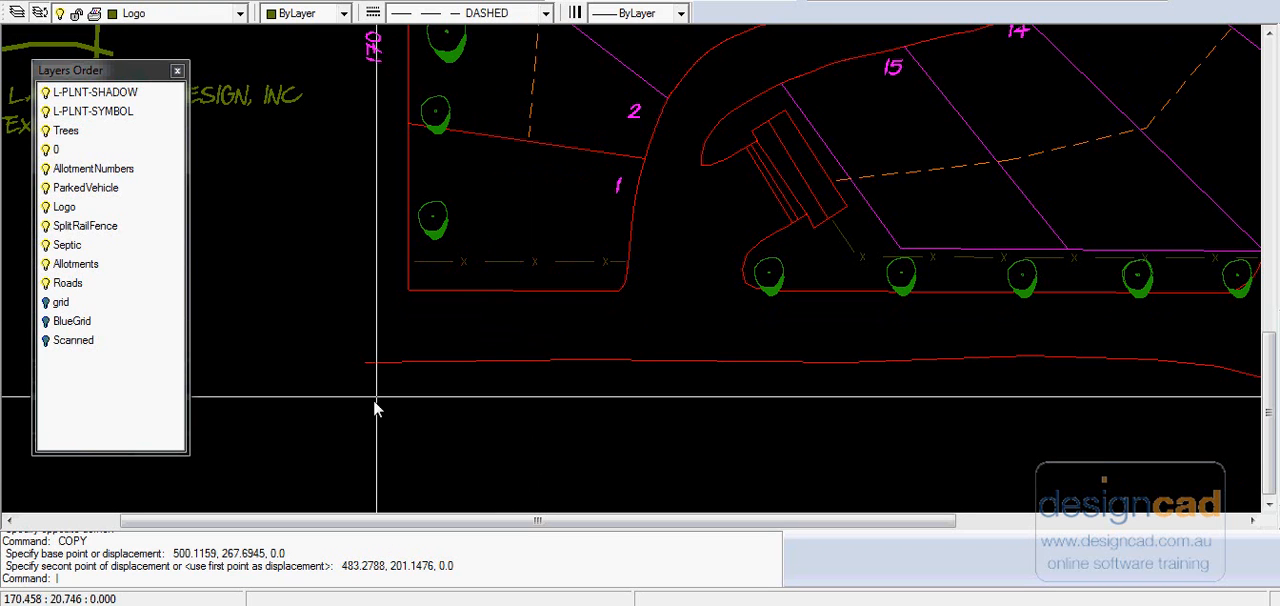
Select the GCAD_FENCE_LINE linetype and start a fence line below the road
click(544, 13)
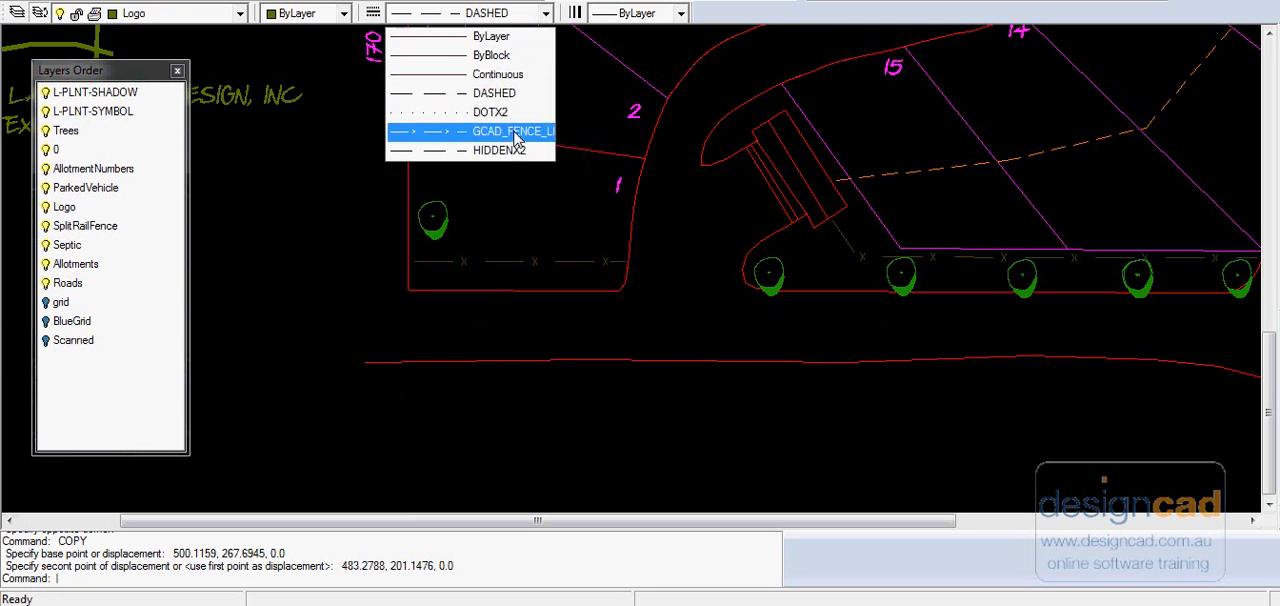
click(511, 131)
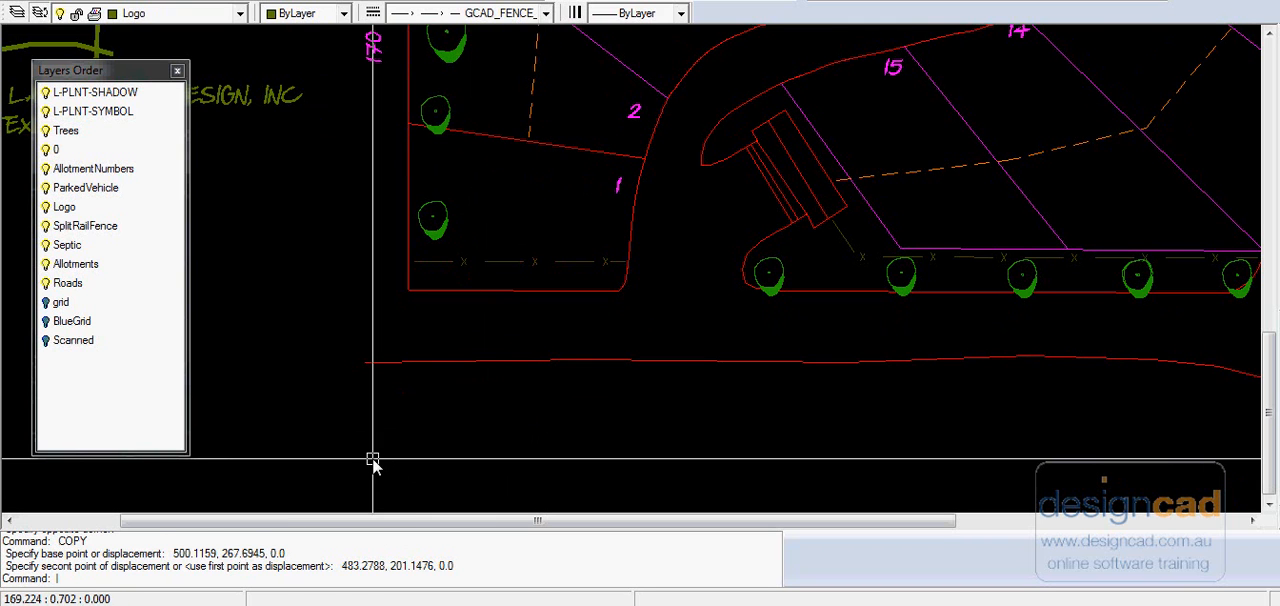
click(900, 428)
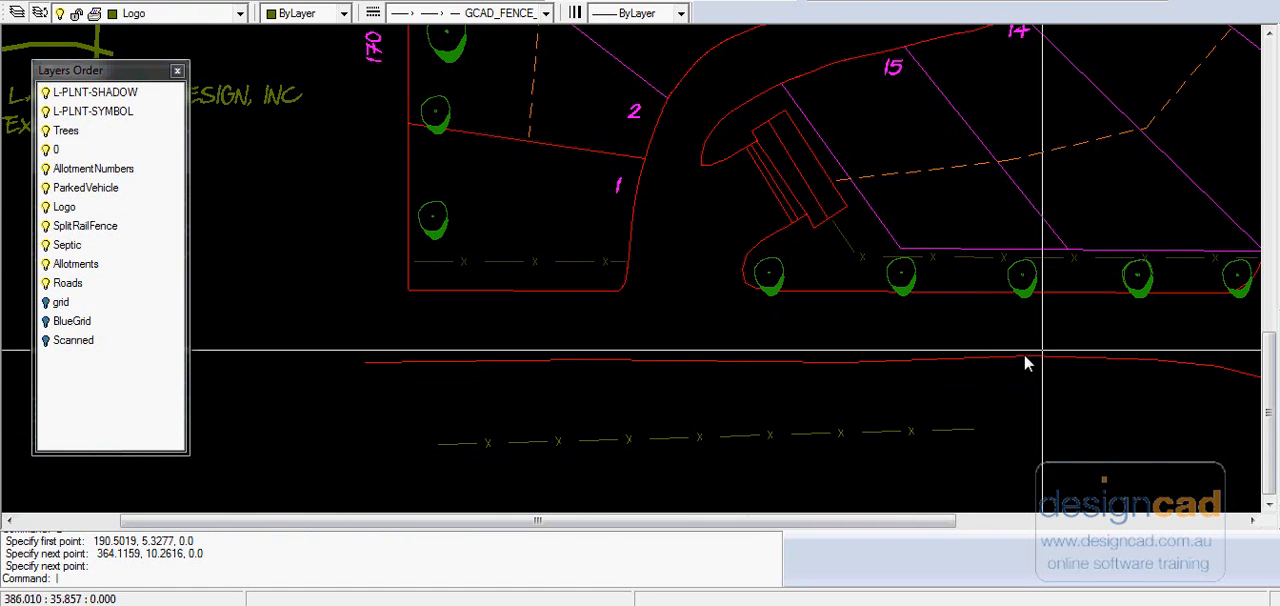
mouse_move(931, 469)
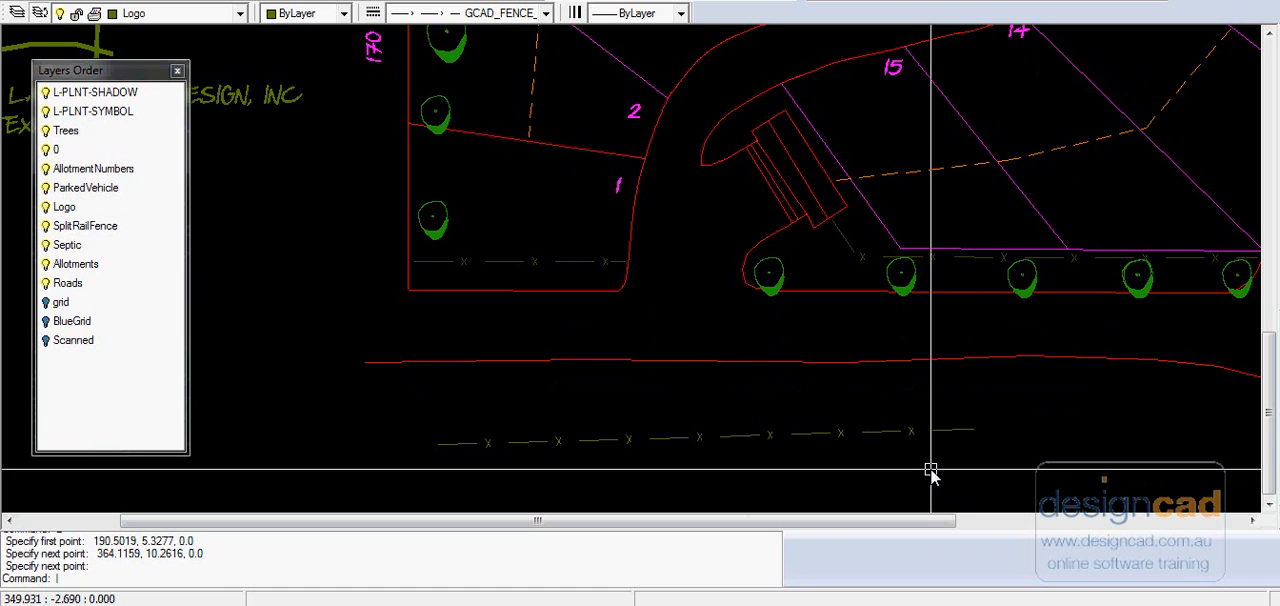
mouse_move(797, 477)
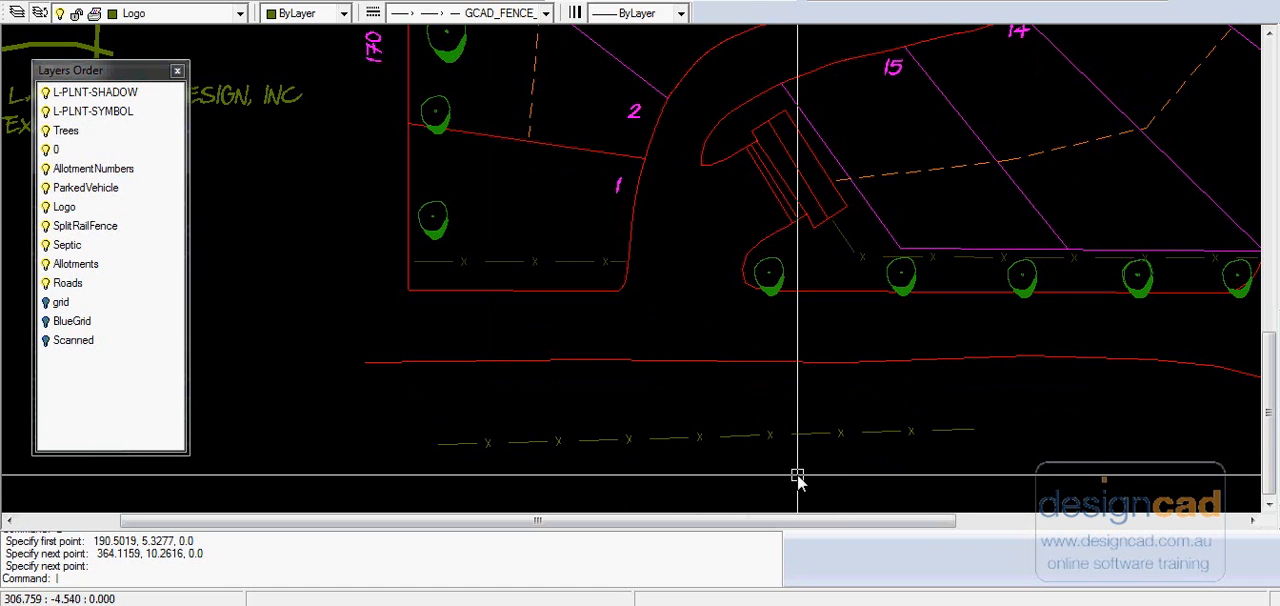
mouse_move(797, 467)
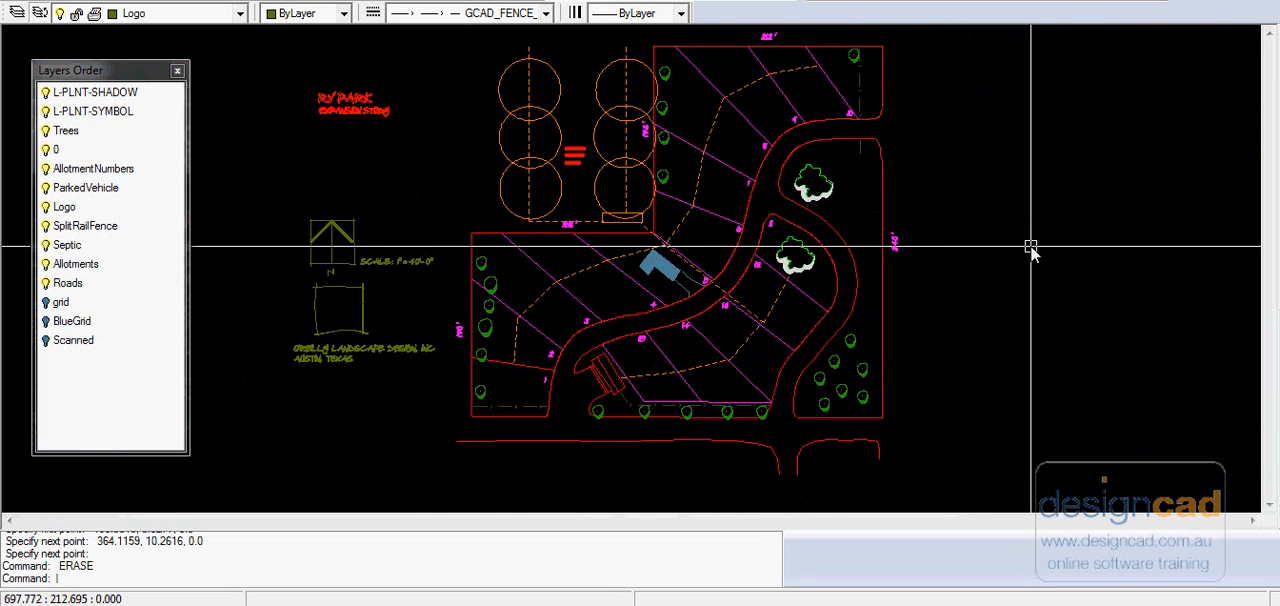
mouse_move(1021, 280)
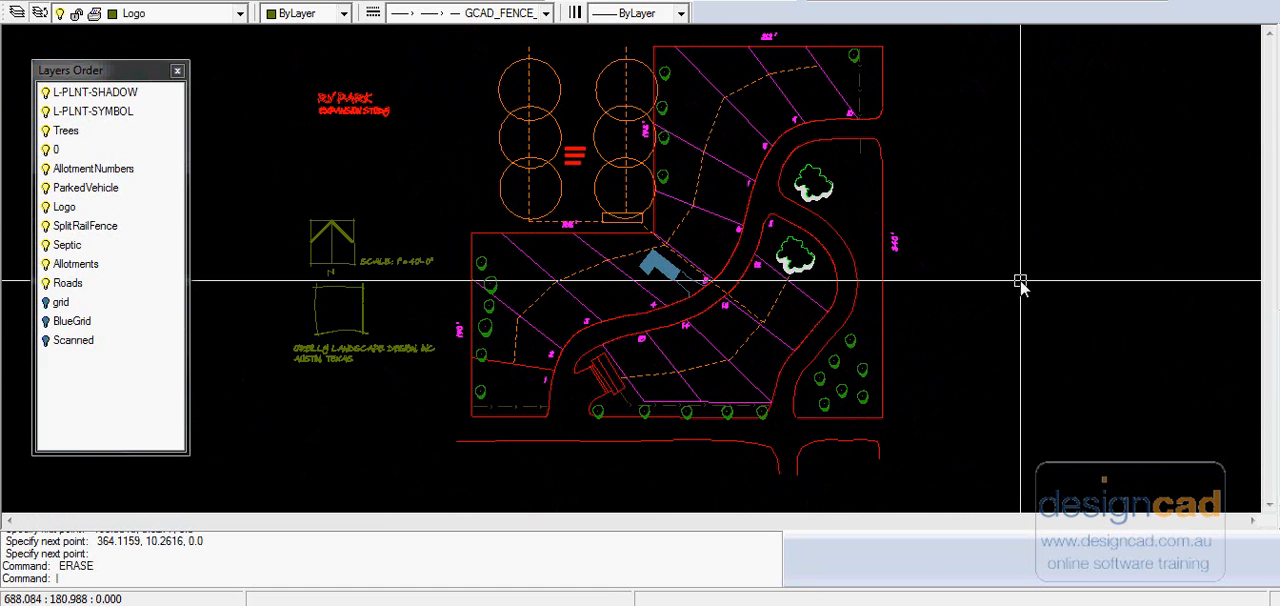
mouse_move(932, 328)
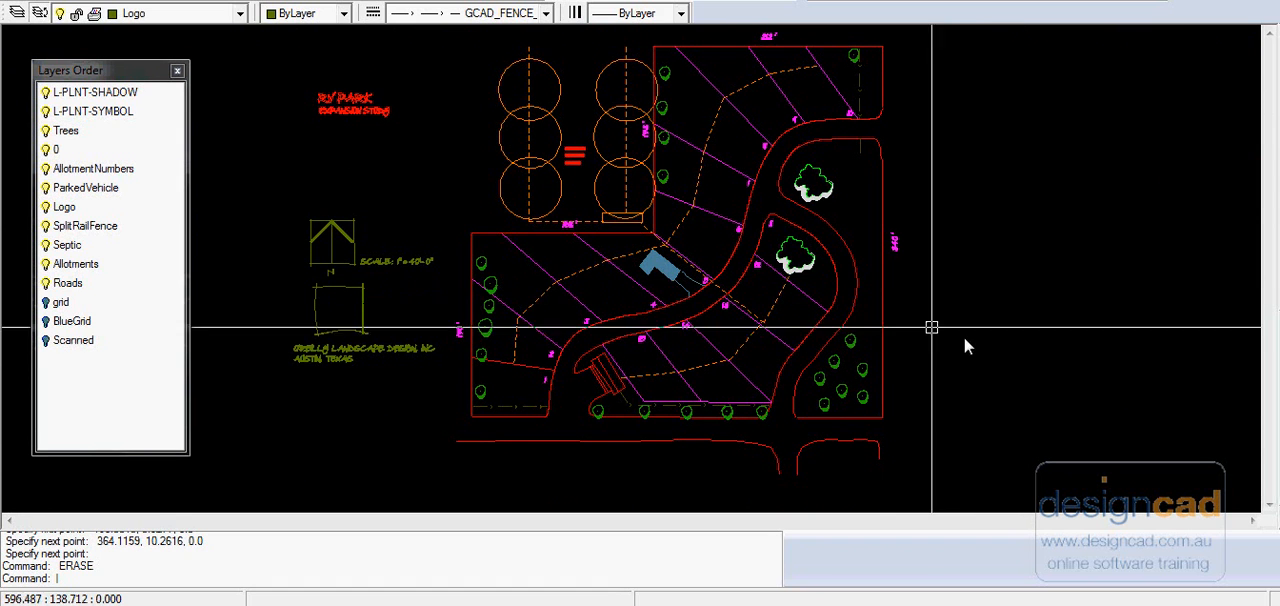
Zoom out to view the whole traced site plan
scroll(up, 3)
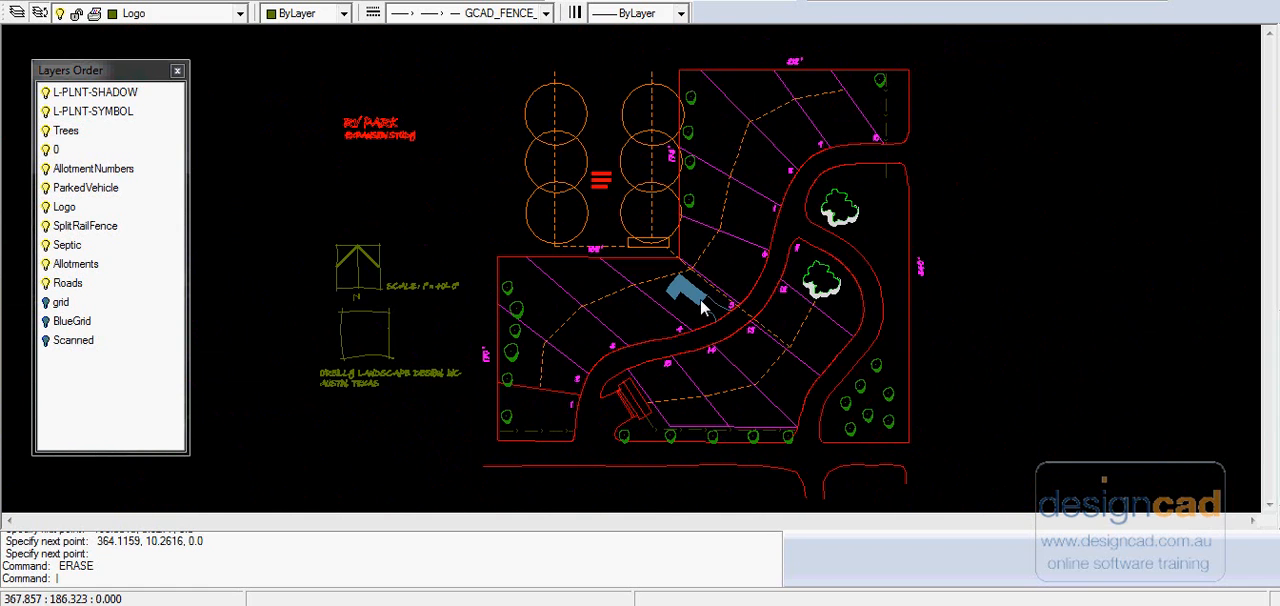
mouse_move(1040, 377)
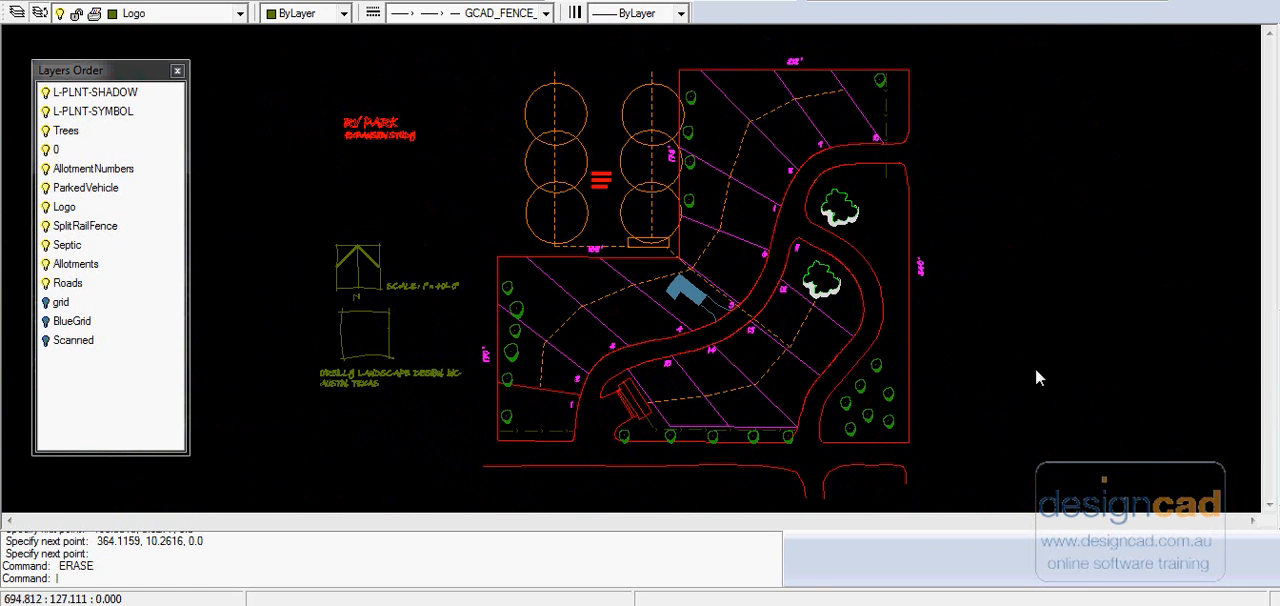
mouse_move(1055, 363)
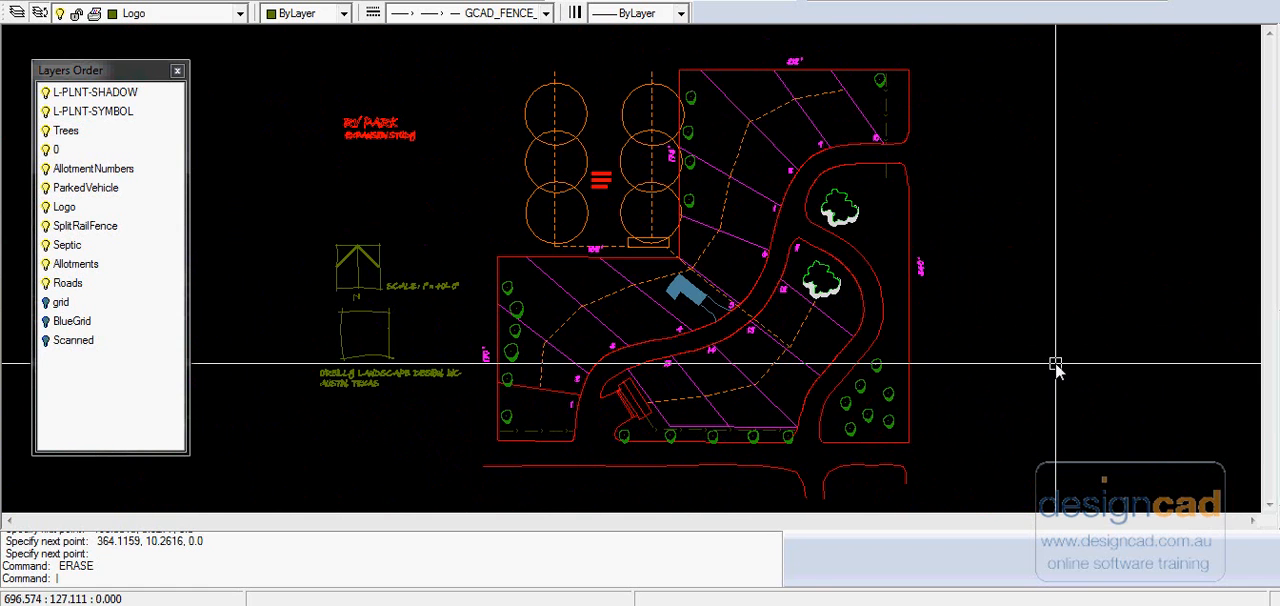
mouse_move(1057, 370)
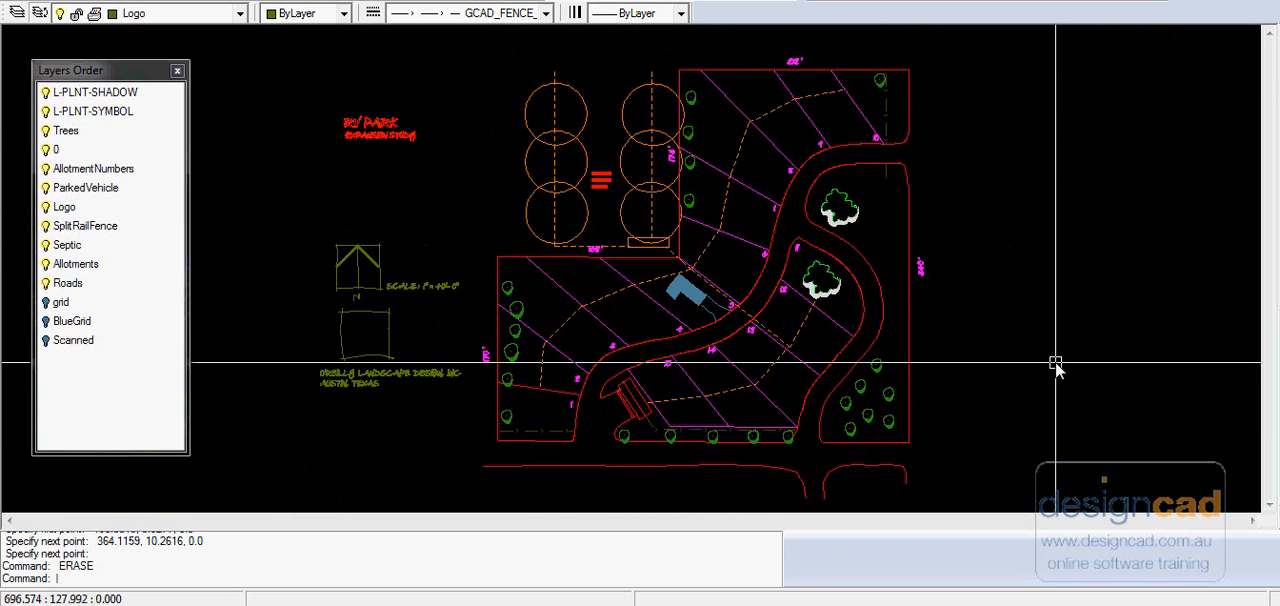